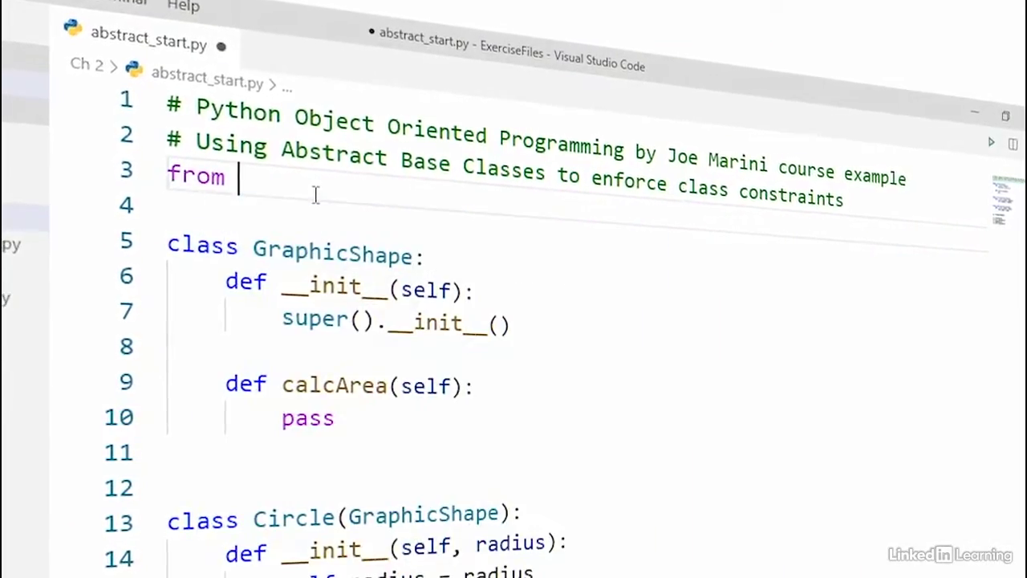
type("abc import A")
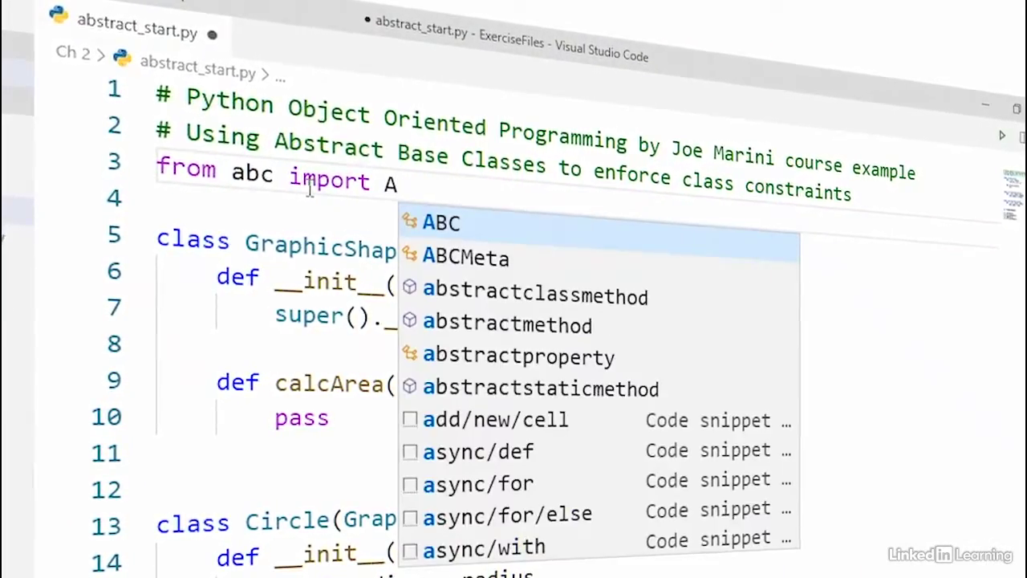
type("BC, abstractmethod")
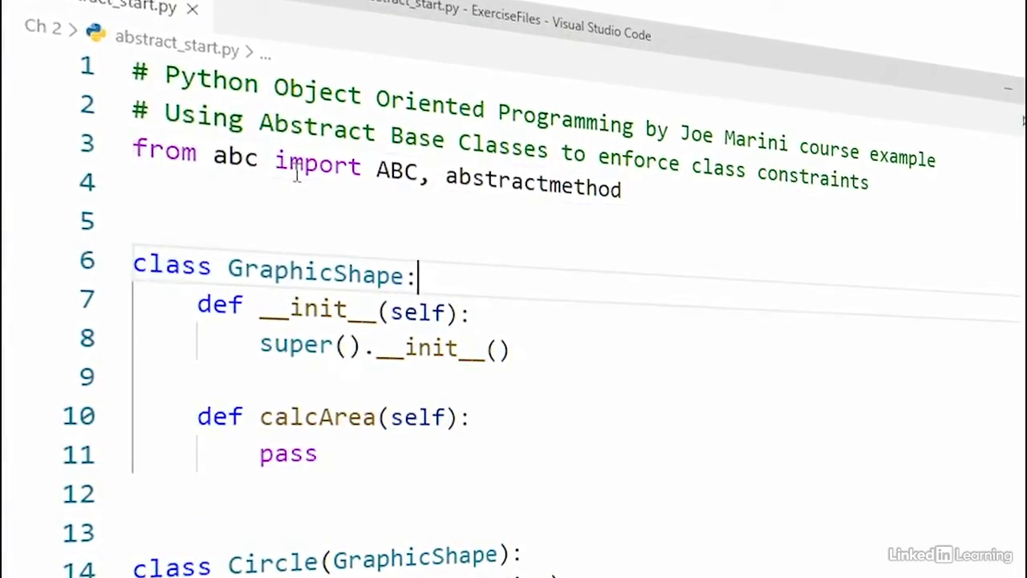
type("(ABC)")
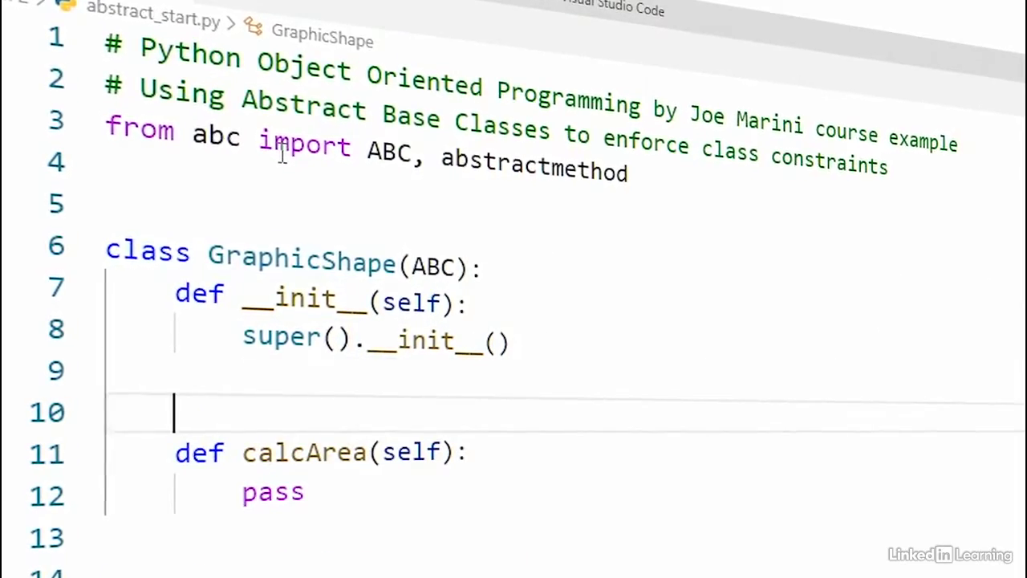
type("@abstractmethod")
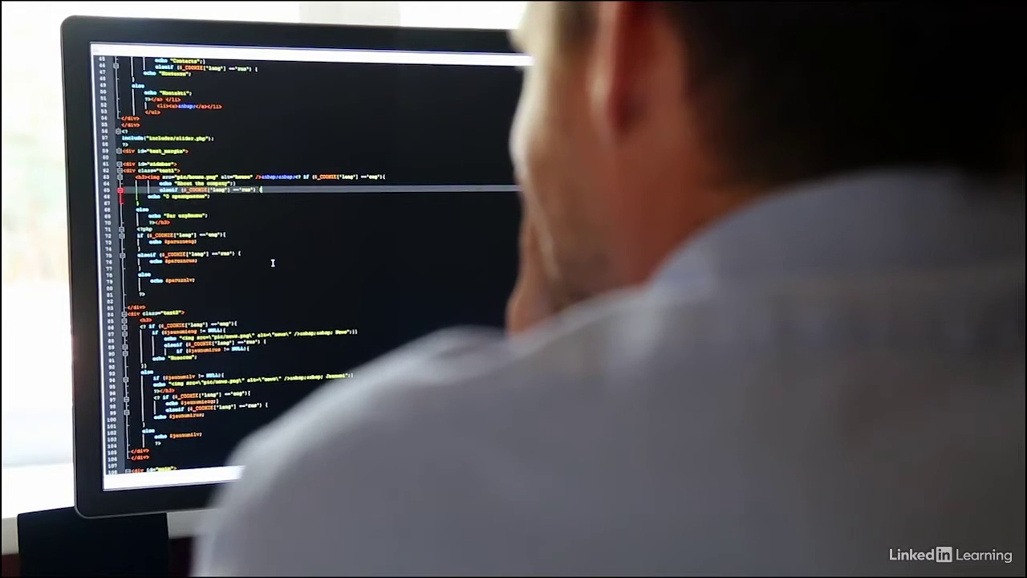
scroll("down", 3)
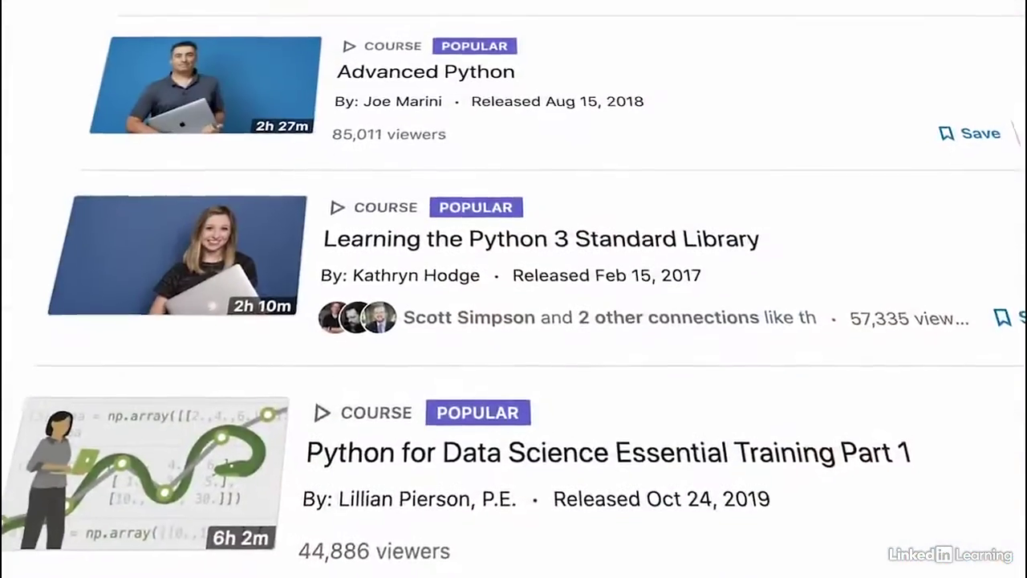
scroll("down", 3)
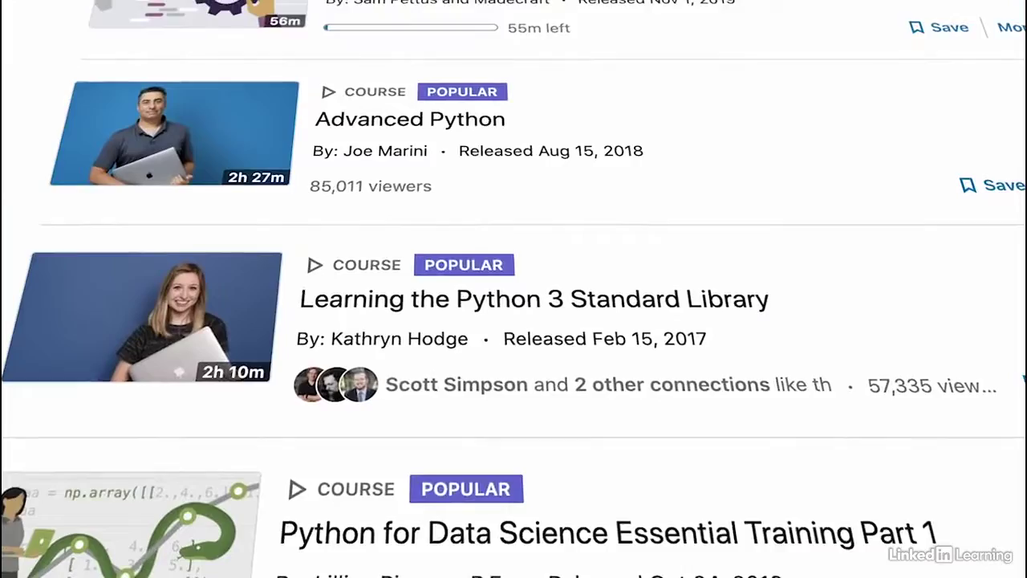